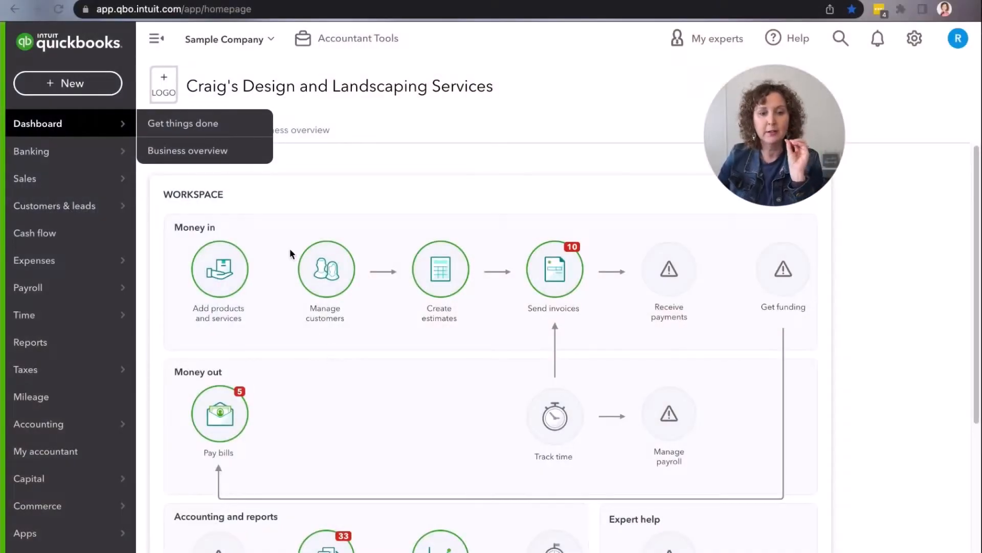
Start a new Receive payment form and keep its deposit account as Undeposited Funds.
scroll(down, 3)
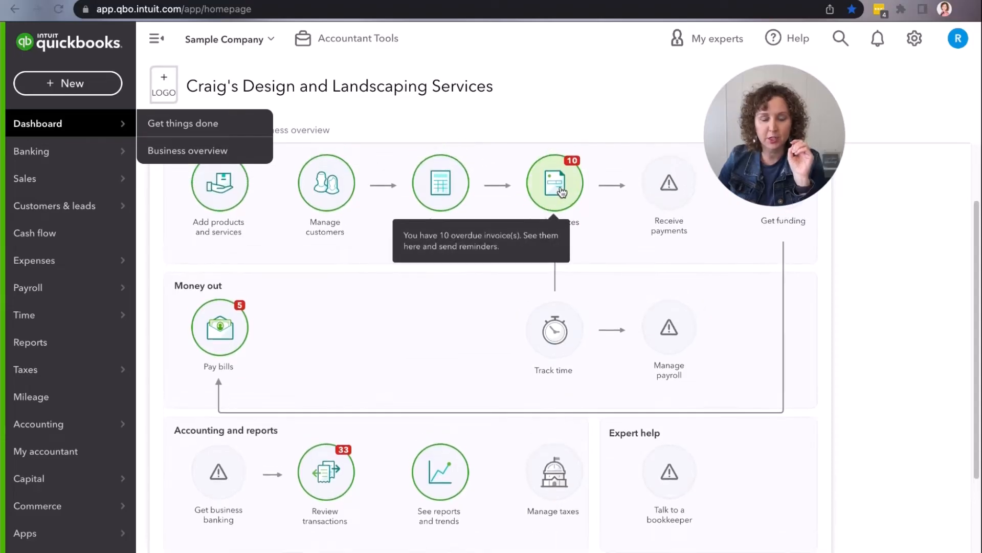
click(68, 84)
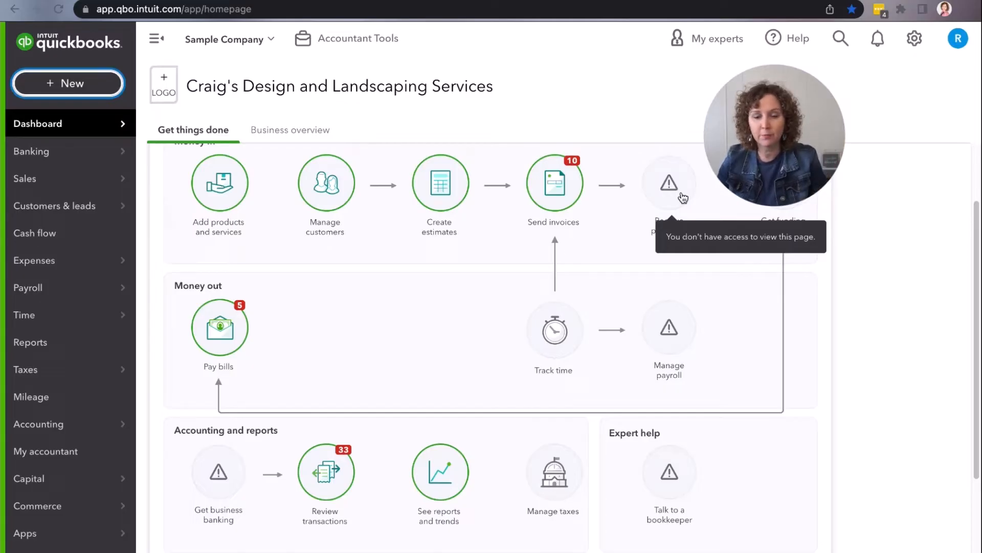
mouse_move(675, 196)
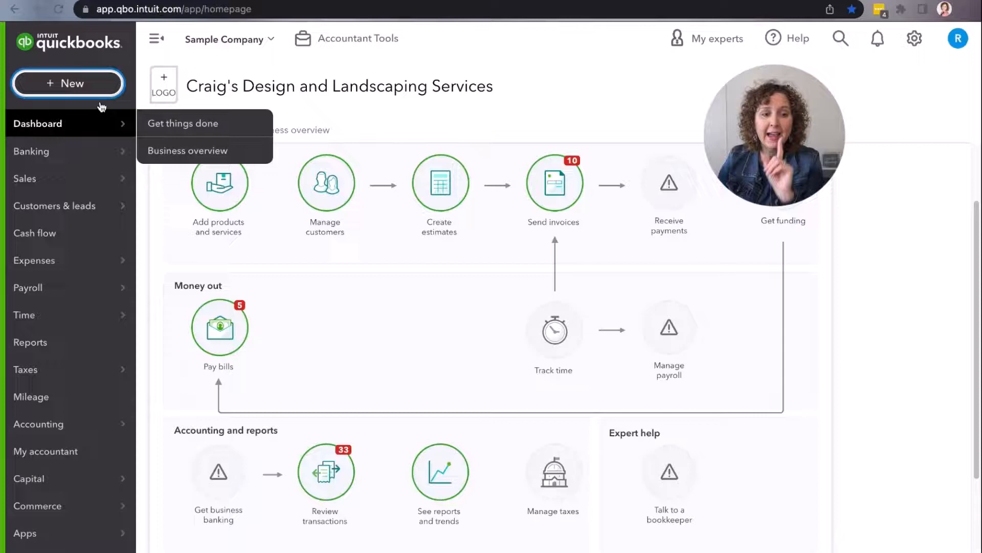
click(68, 83)
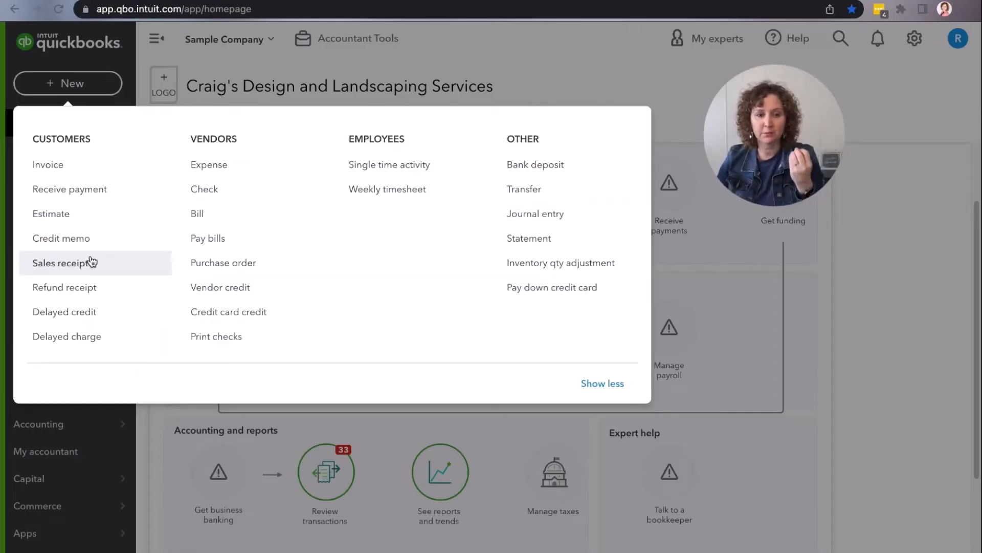
click(69, 189)
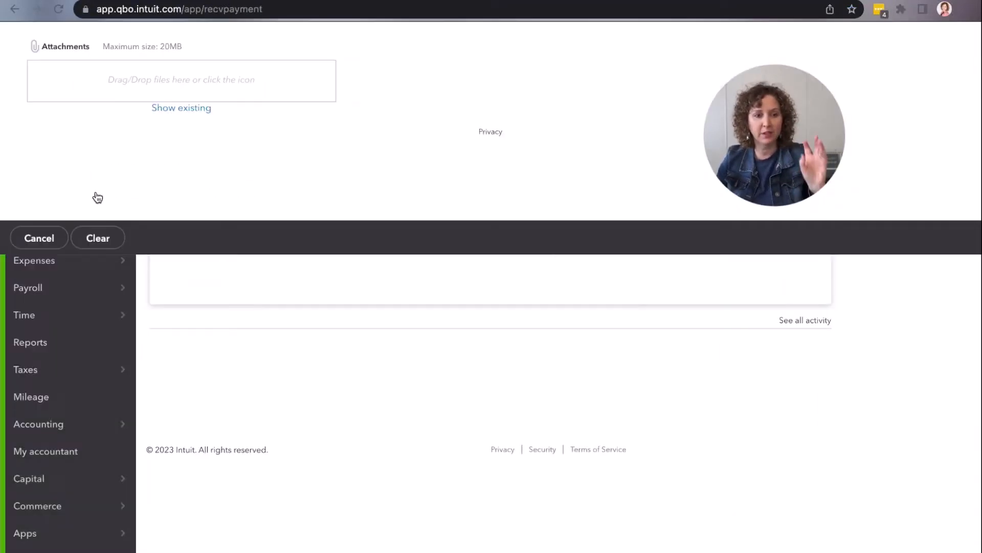
scroll(up, 3)
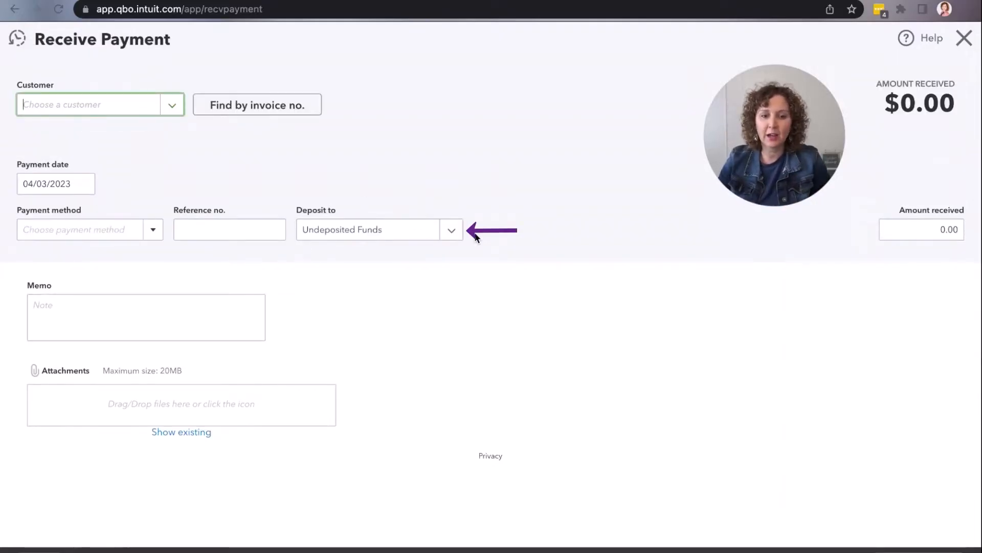
click(450, 229)
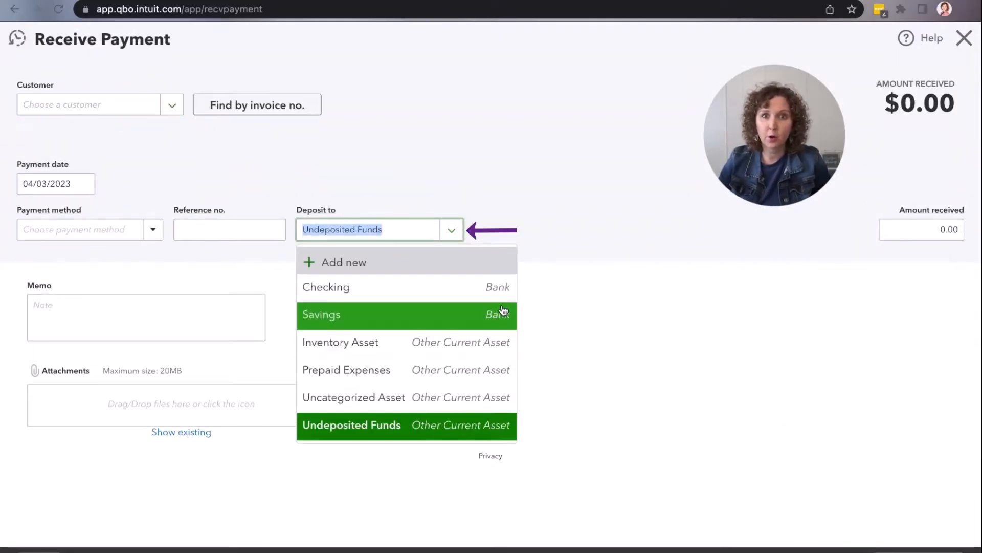
mouse_move(455, 412)
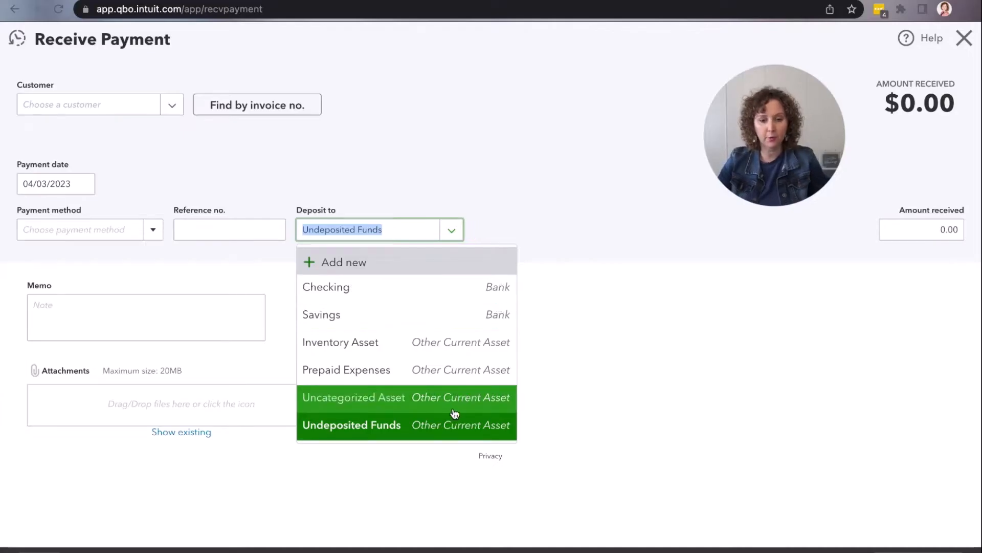
mouse_move(451, 424)
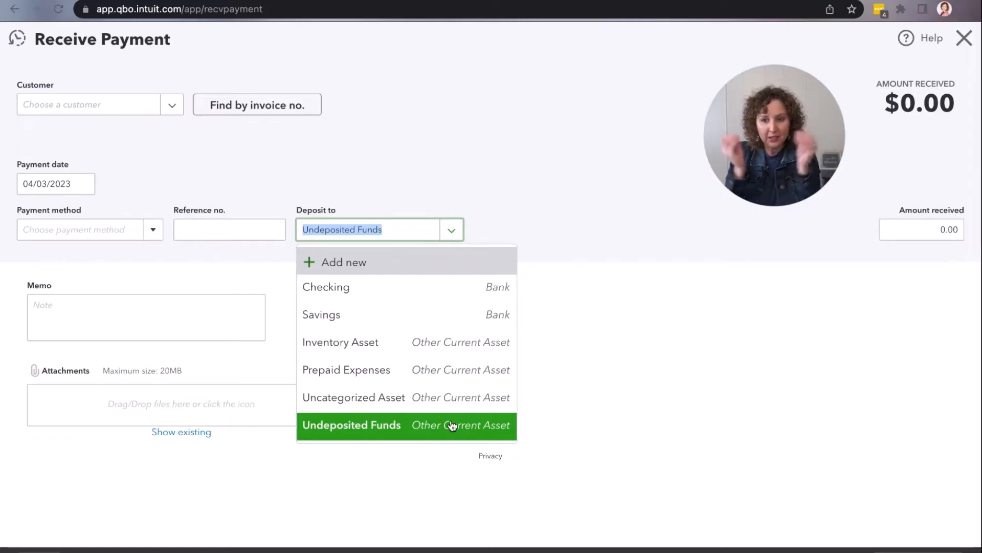
mouse_move(453, 442)
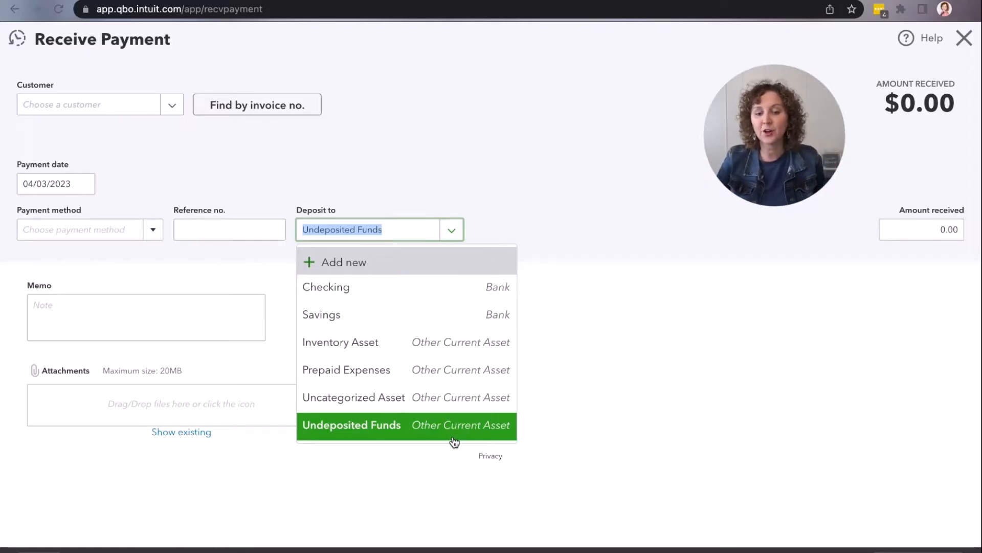
click(352, 424)
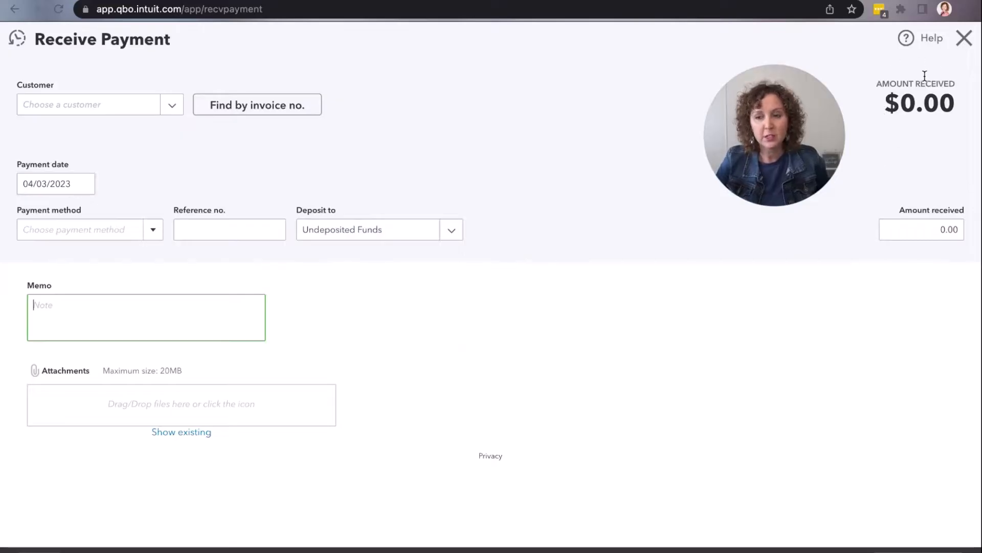
Close the Receive Payment form and start a new Bank deposit from + New.
click(964, 38)
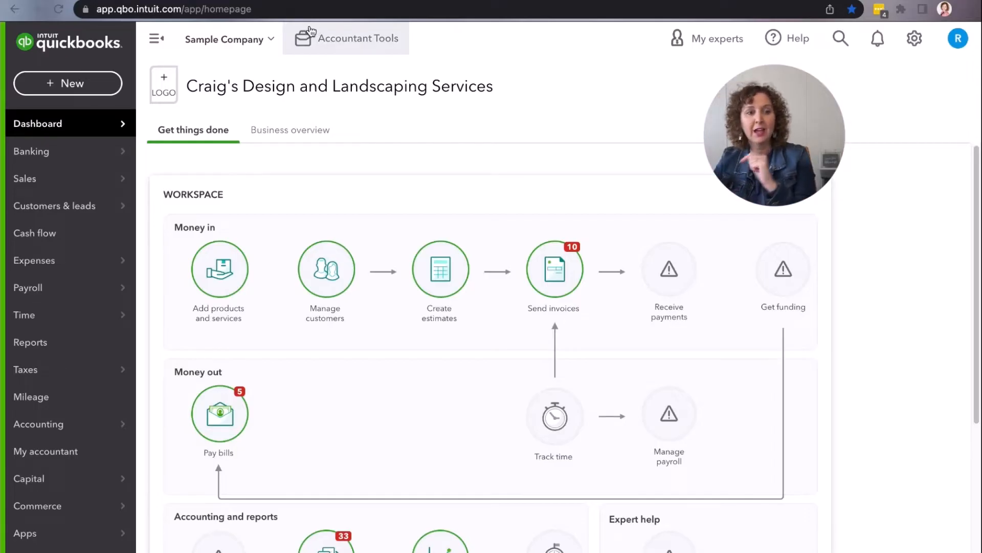
click(67, 83)
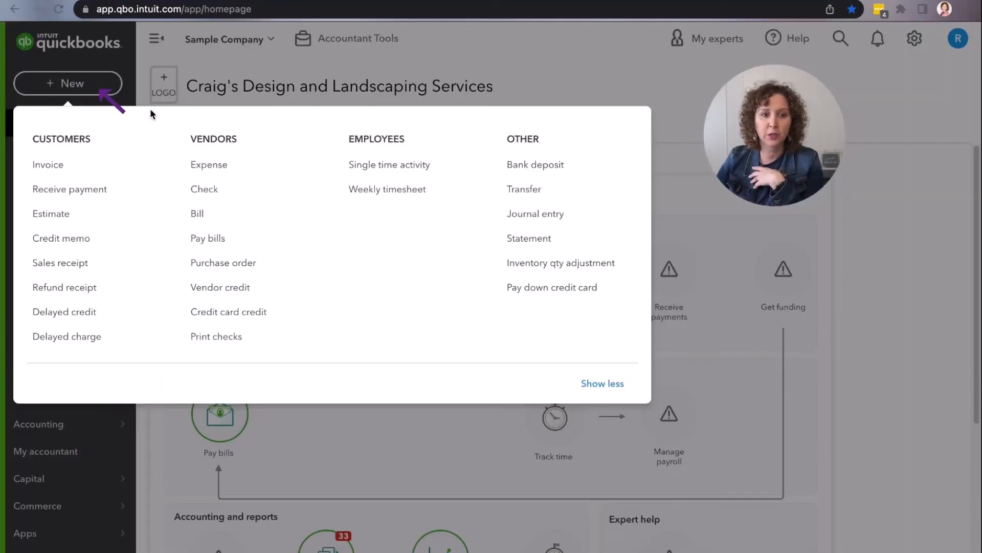
mouse_move(535, 165)
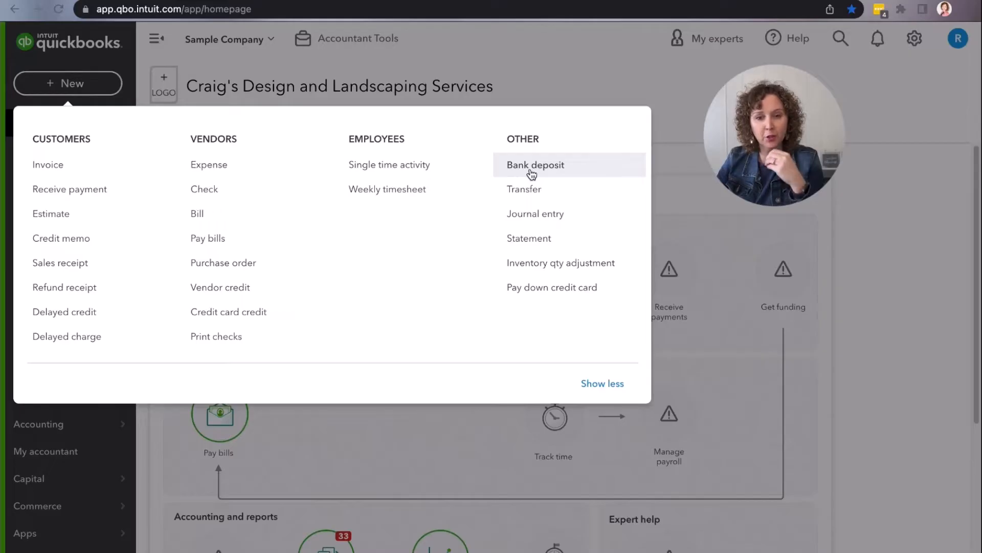
click(535, 165)
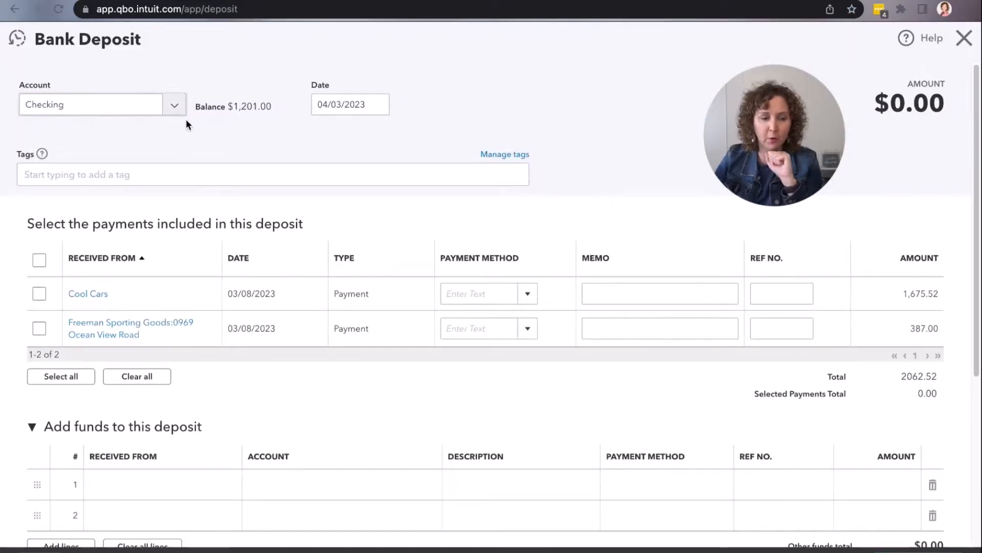
click(174, 104)
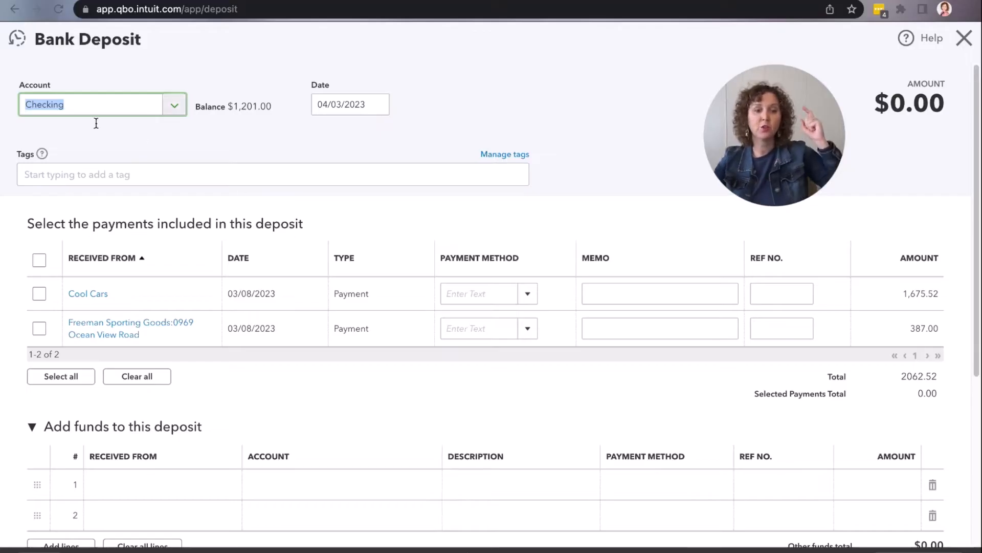
click(39, 293)
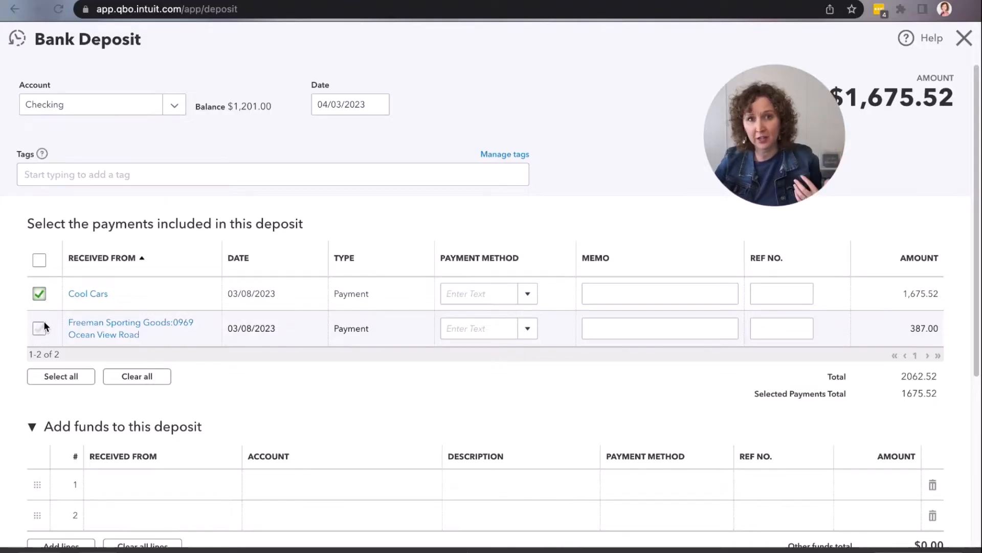
mouse_move(44, 326)
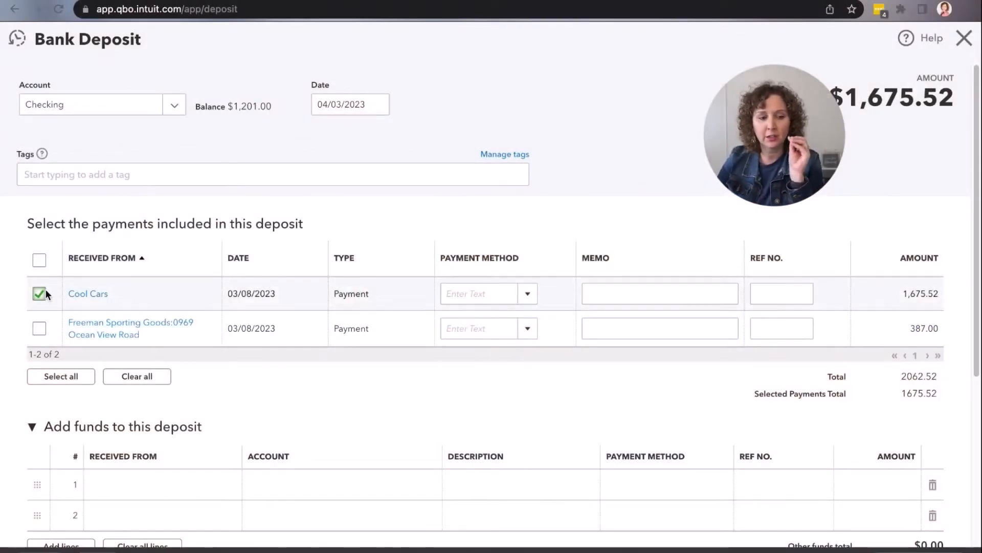
click(39, 293)
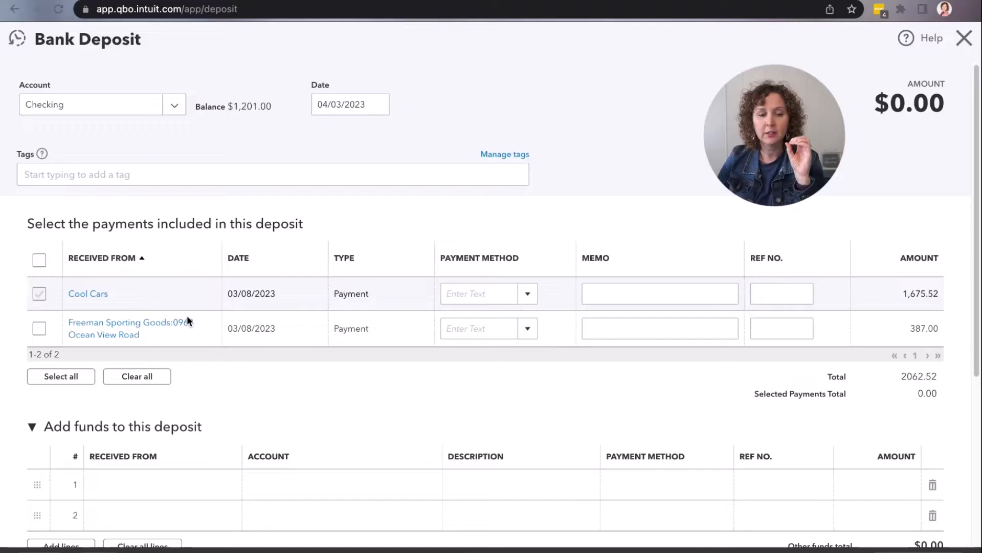
mouse_move(208, 297)
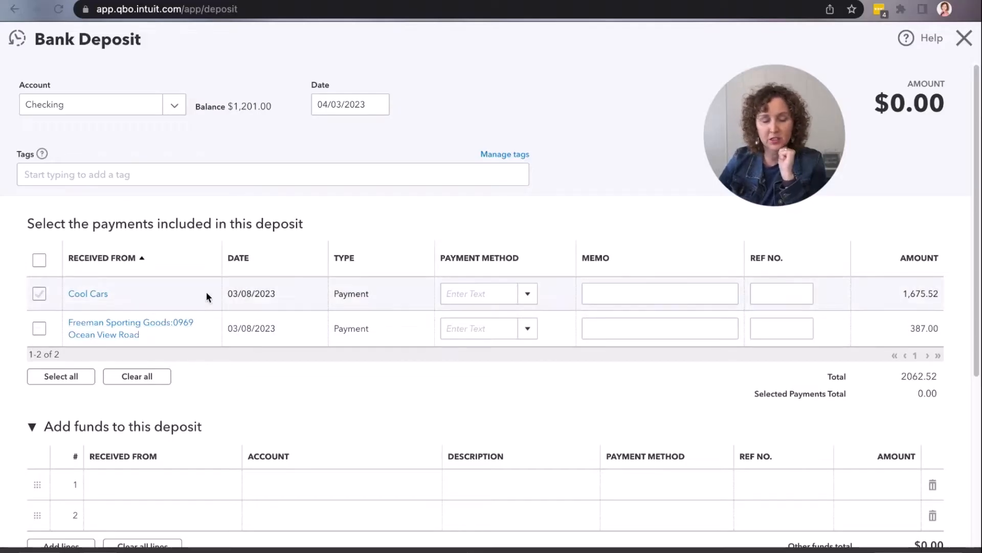
mouse_move(270, 237)
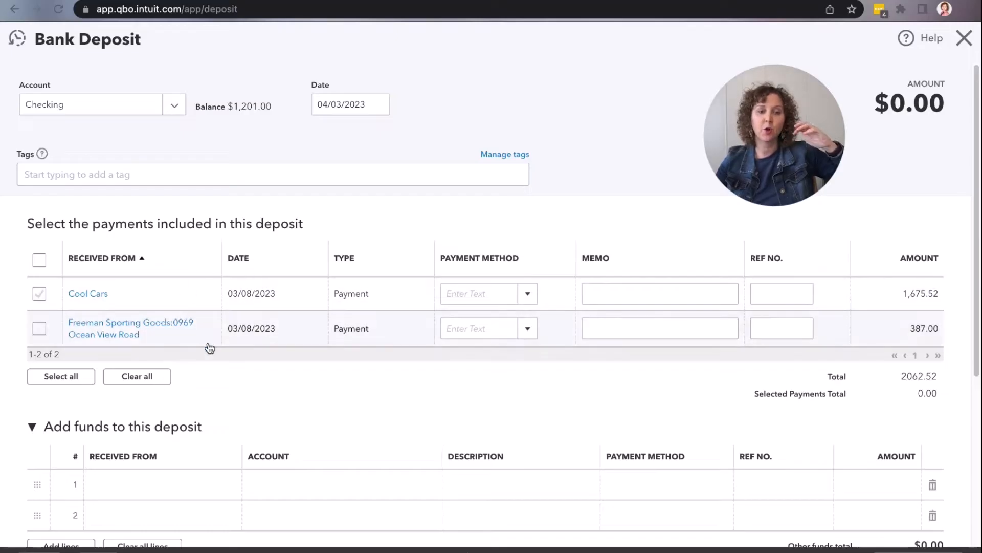
mouse_move(215, 311)
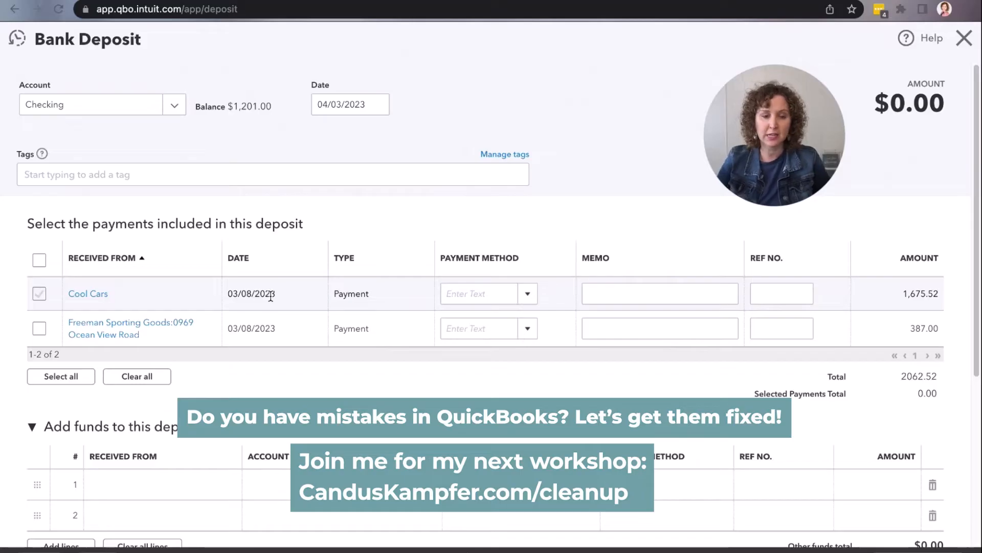
click(39, 293)
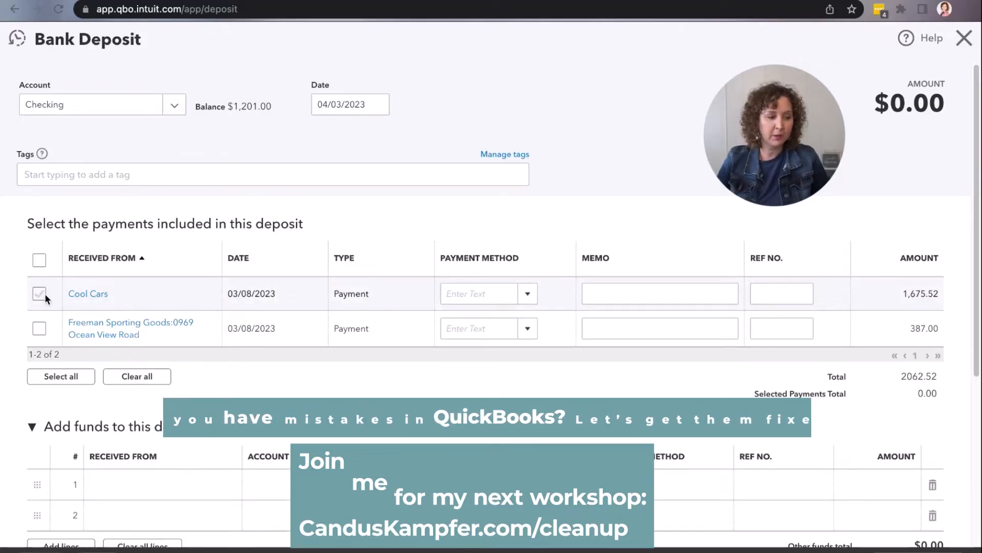
click(38, 294)
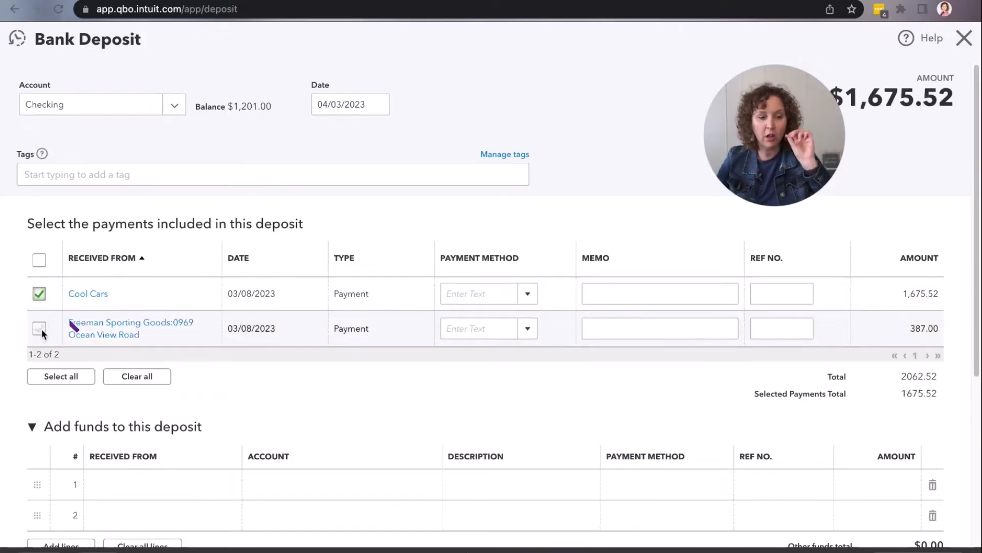
click(38, 329)
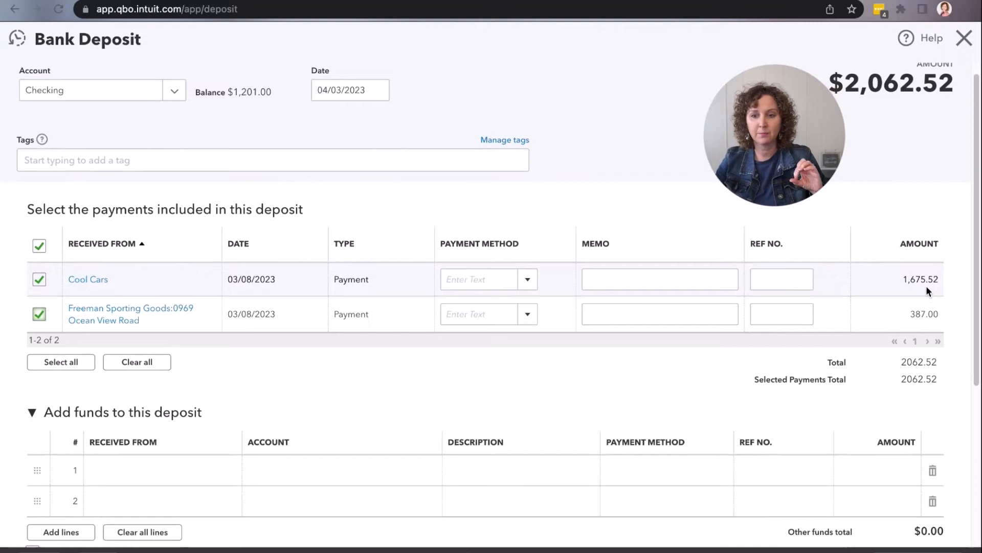
mouse_move(880, 136)
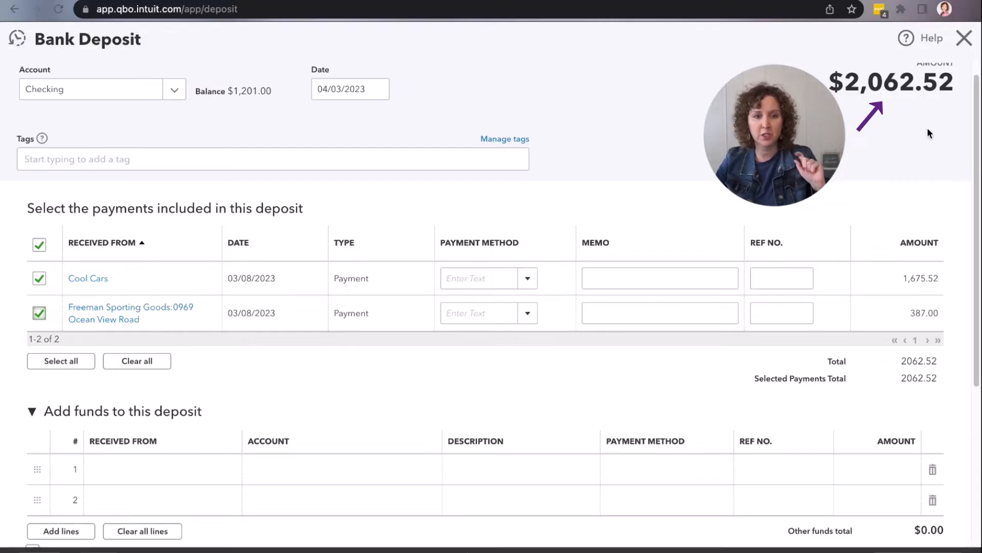
scroll(down, 3)
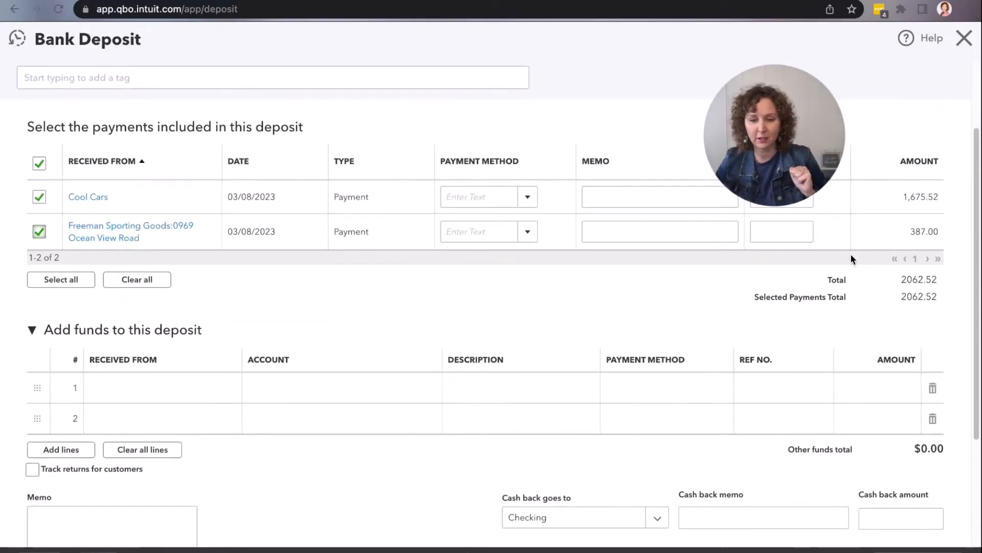
scroll(down, 3)
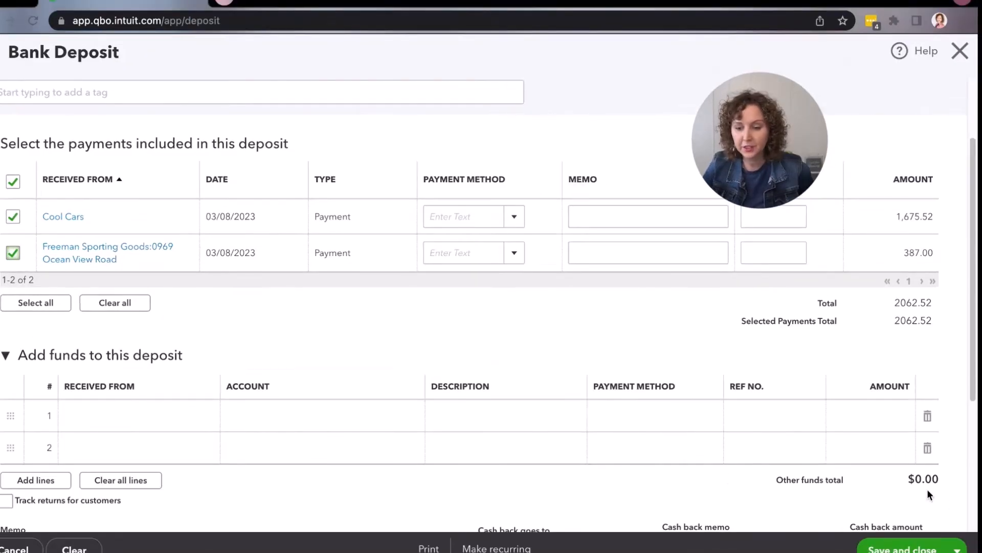
click(961, 548)
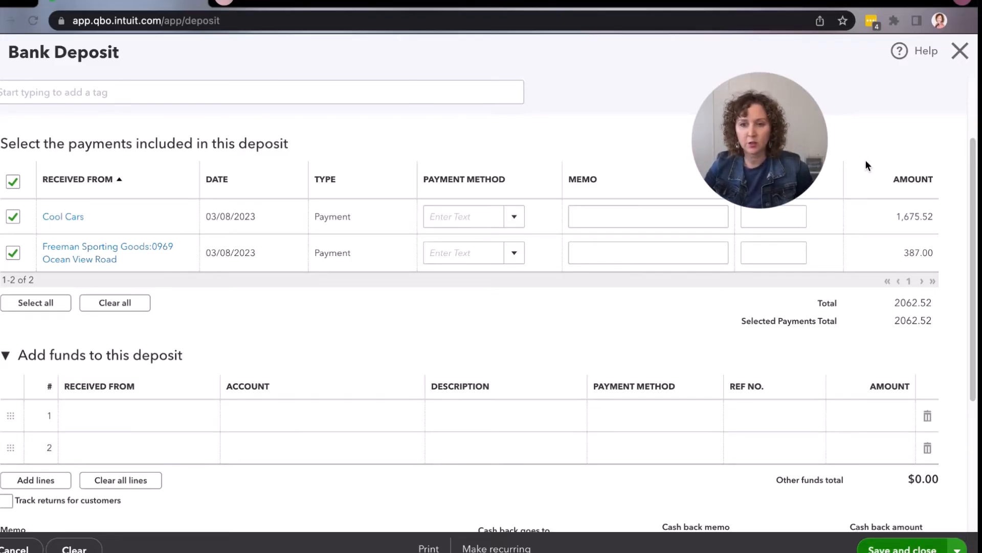
Save the $2,062.52 deposit and view the Checking register from Chart of accounts.
click(959, 51)
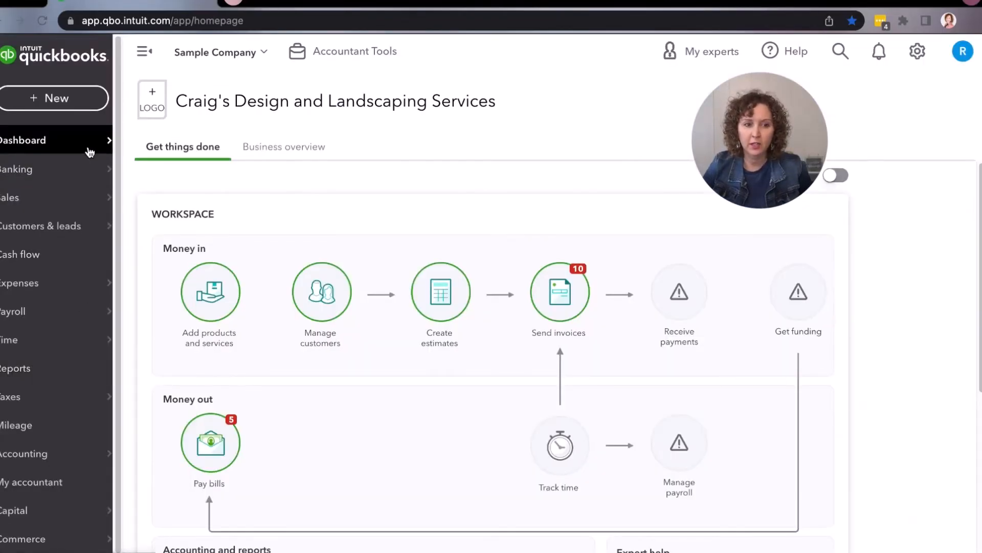
click(17, 169)
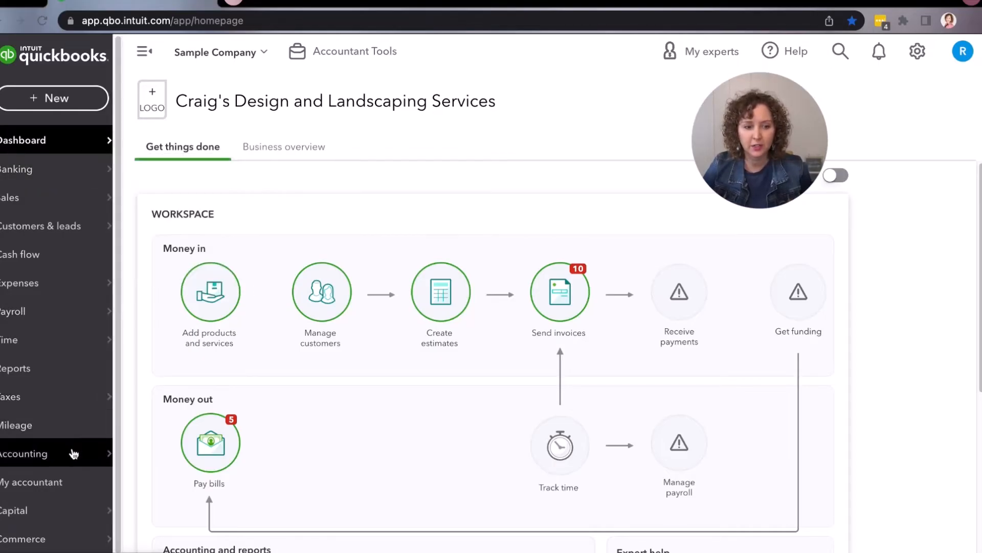
click(25, 452)
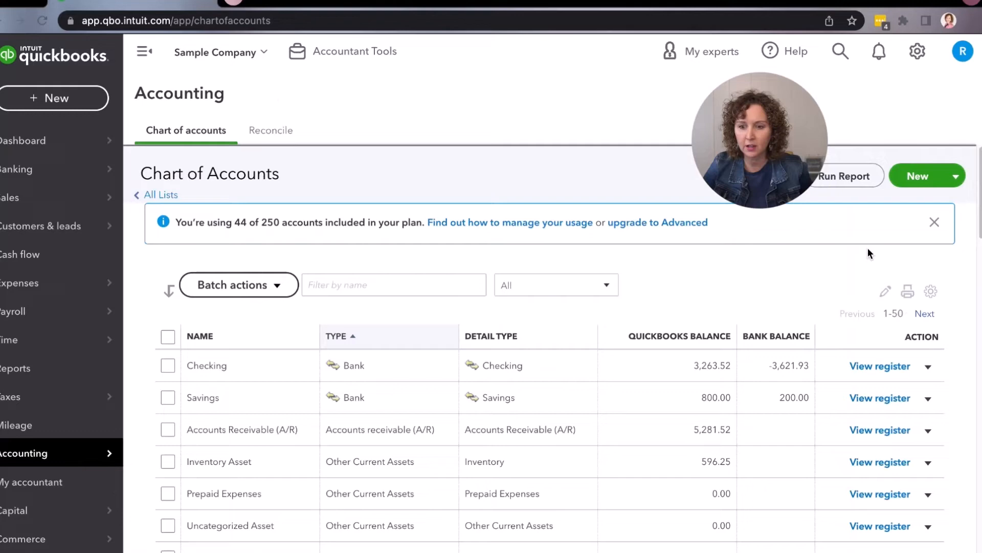
click(879, 365)
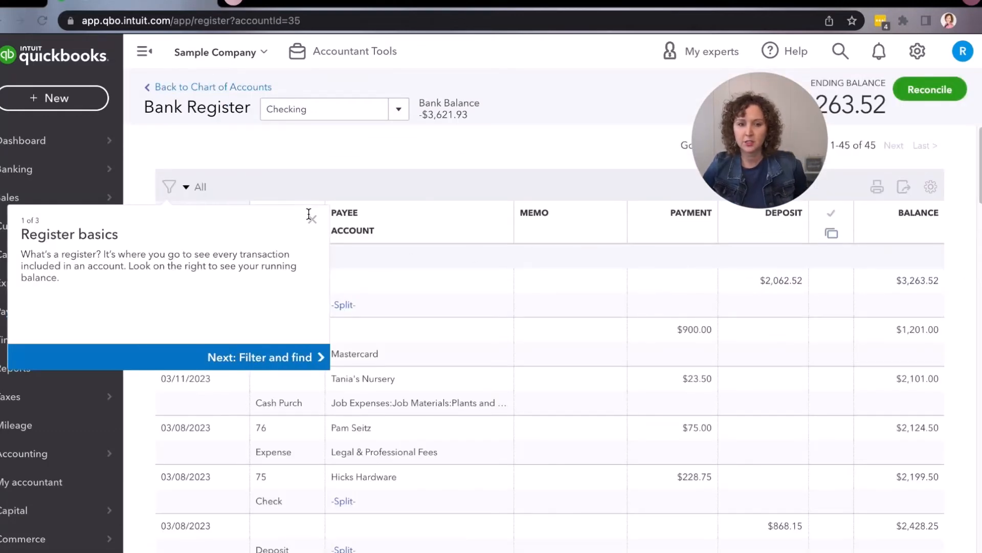
click(311, 218)
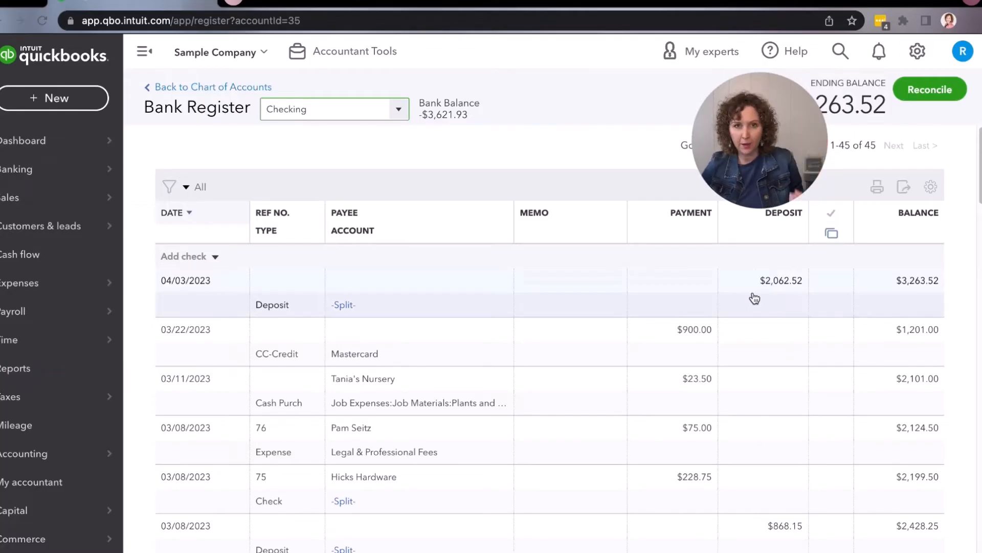
mouse_move(80, 402)
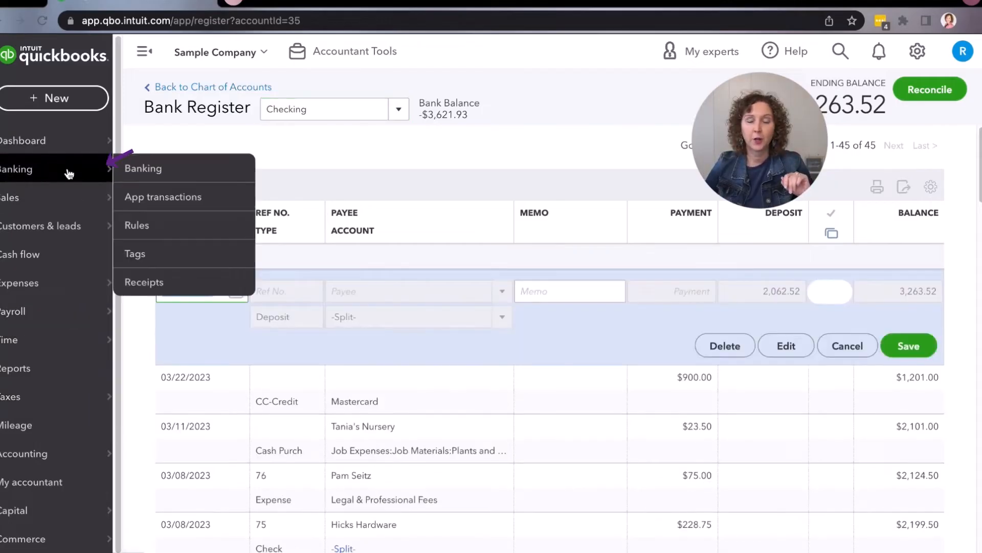
In Banking, try Find match on the $200 A Rental row, then leave without saving.
click(143, 168)
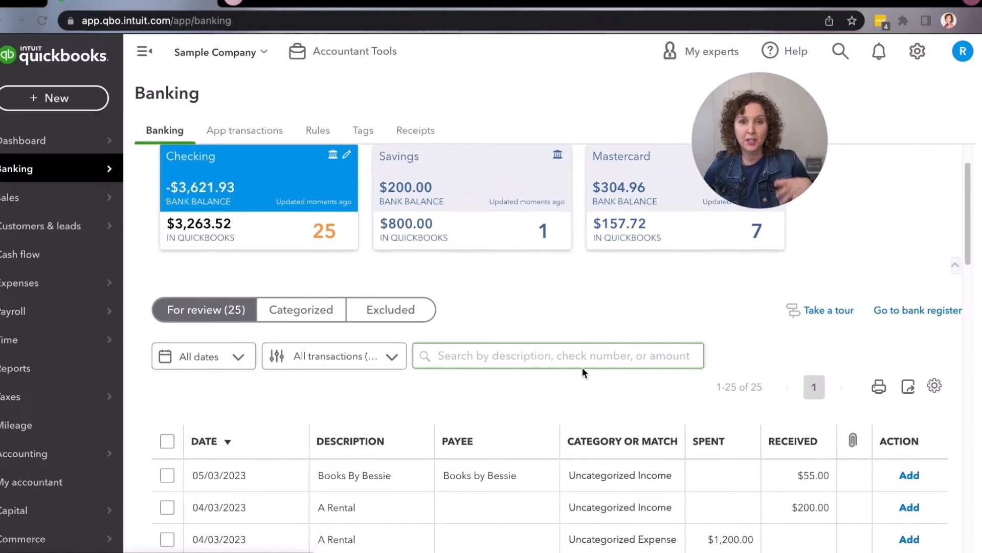
scroll(down, 3)
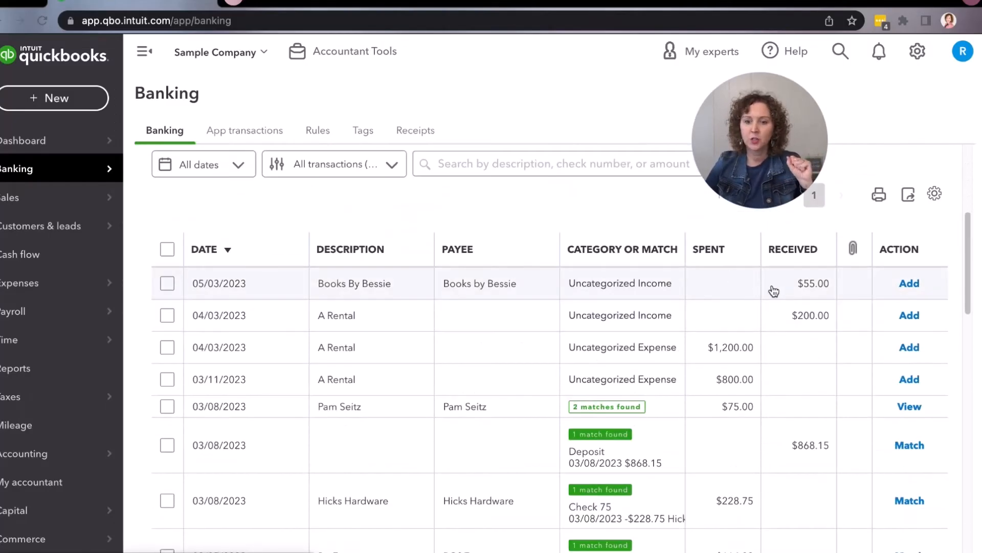
mouse_move(815, 315)
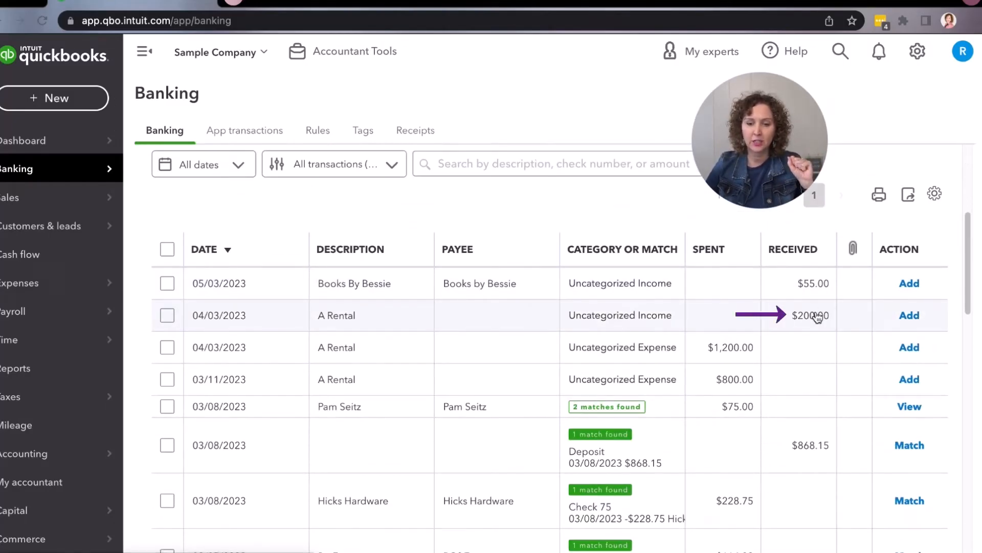
click(337, 315)
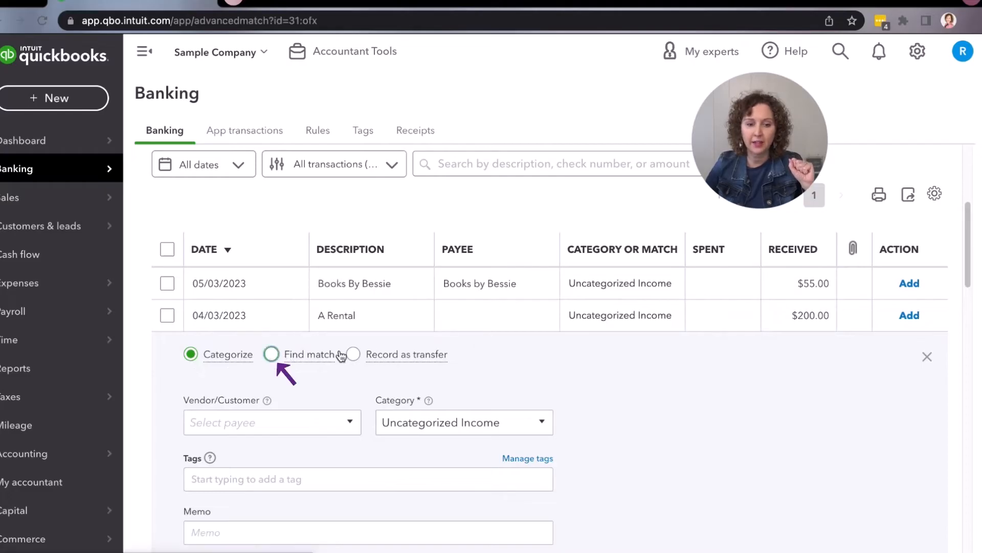
click(270, 354)
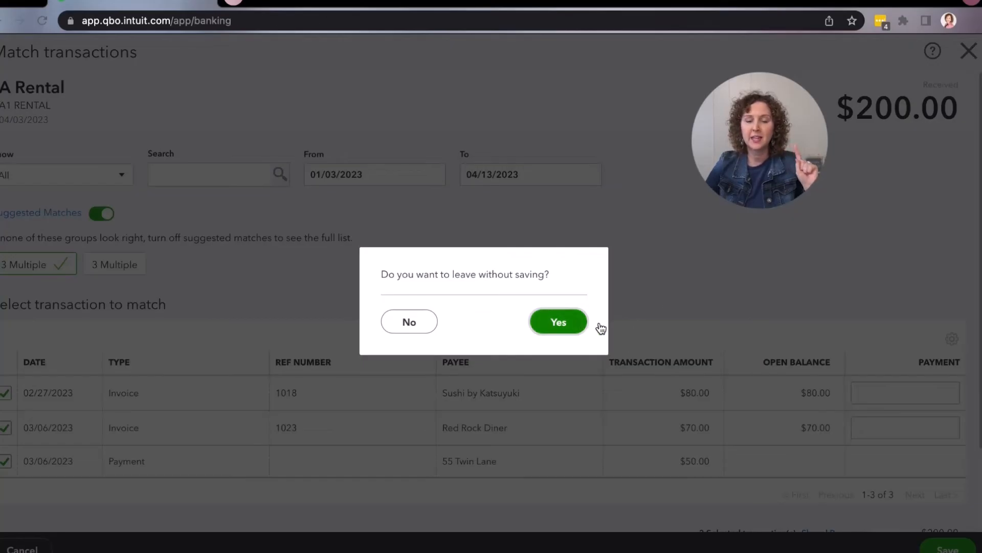
click(557, 321)
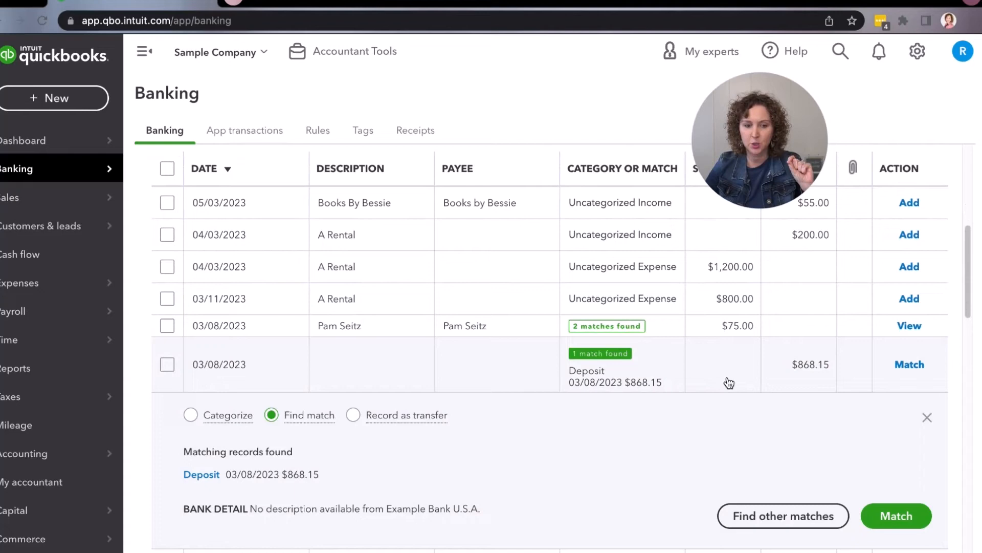
scroll(down, 3)
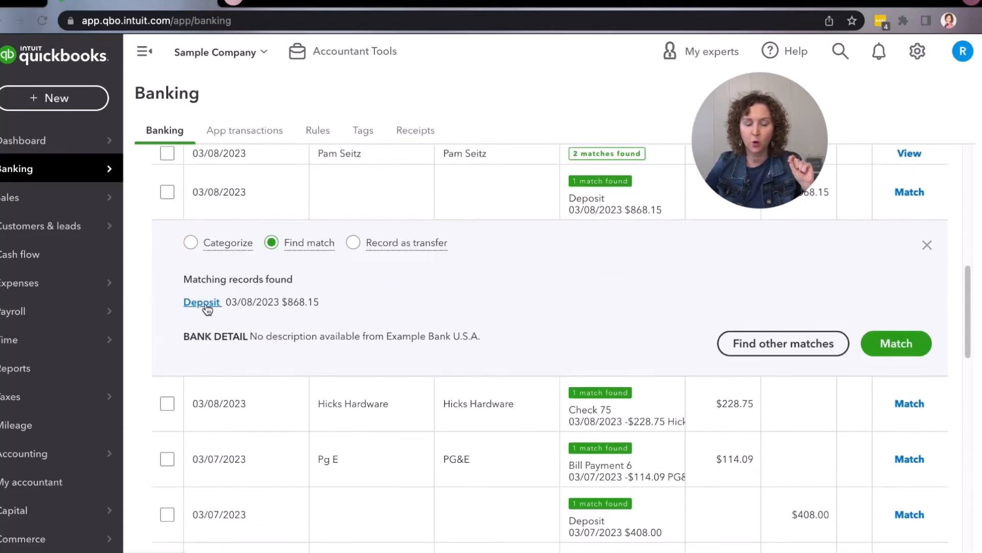
click(202, 302)
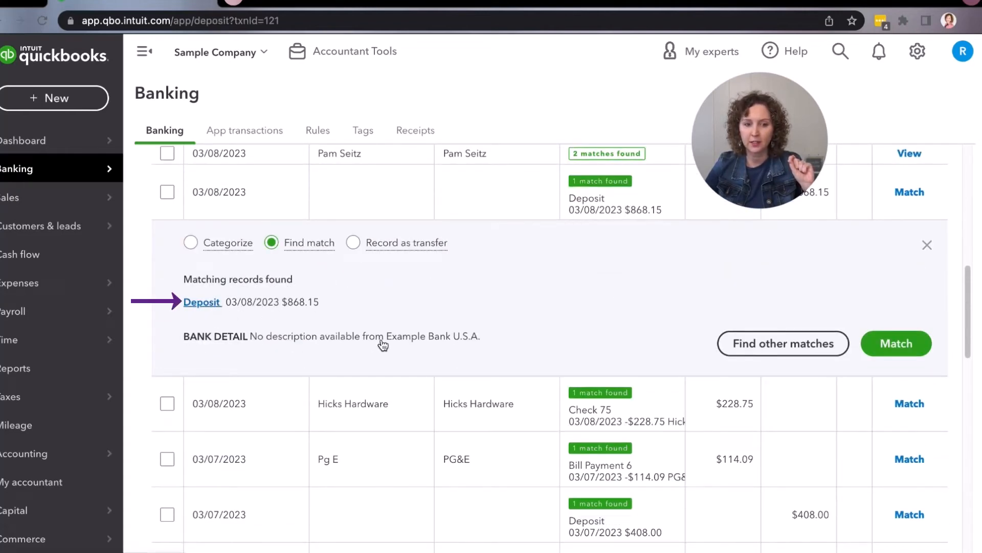
click(201, 301)
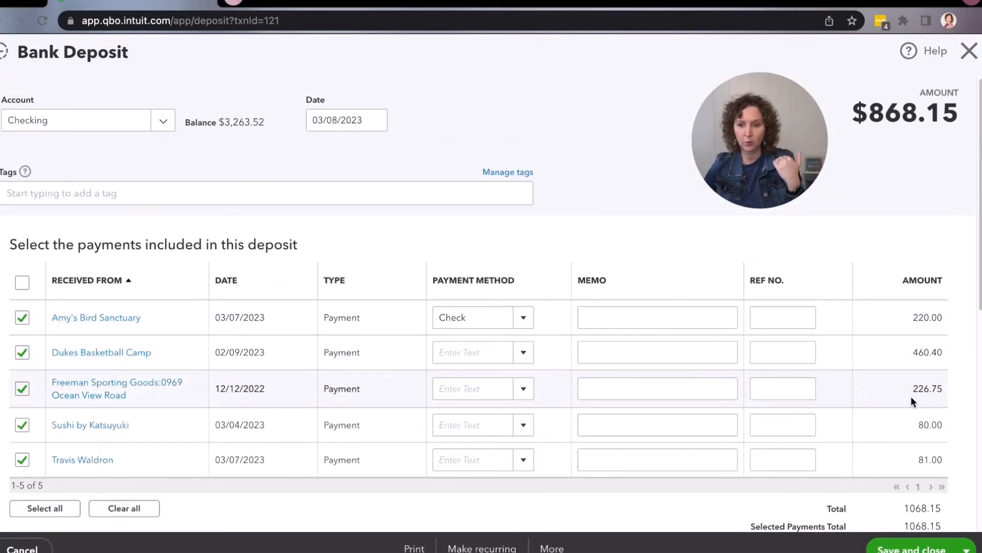
mouse_move(850, 305)
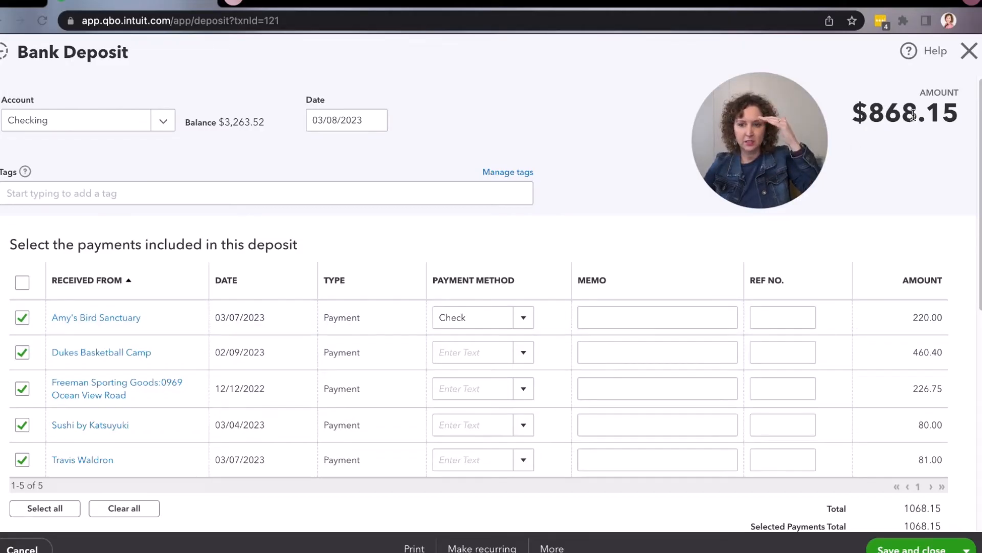
scroll(down, 3)
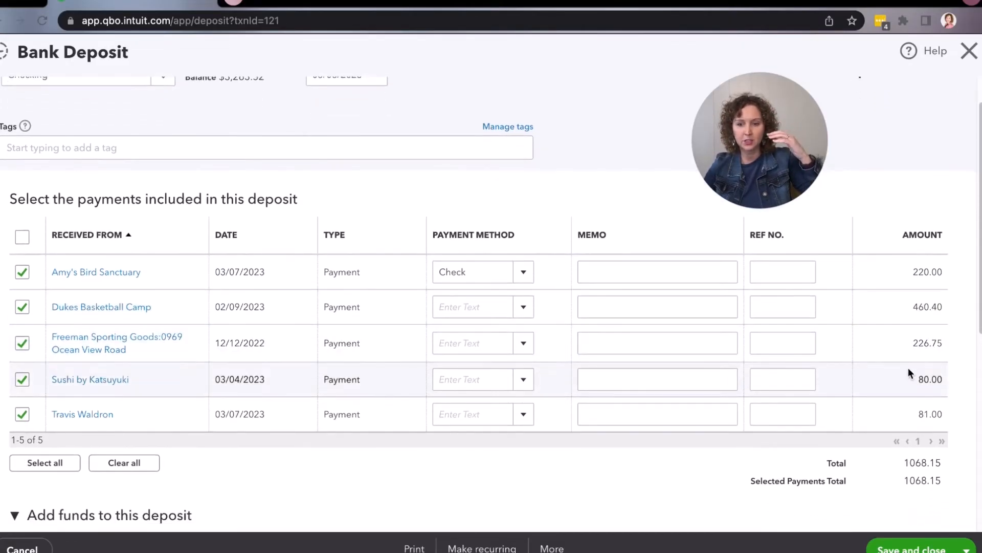
scroll(up, 3)
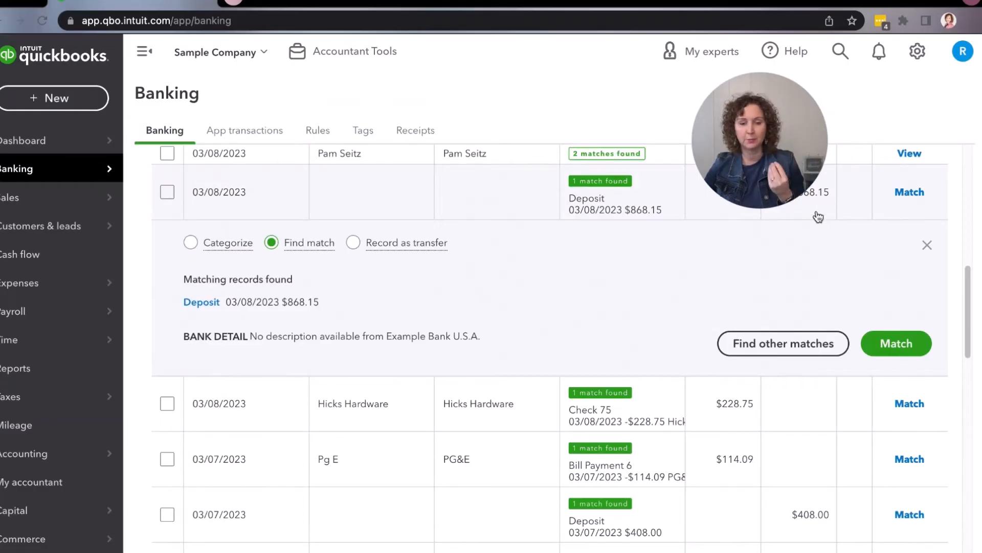
scroll(down, 3)
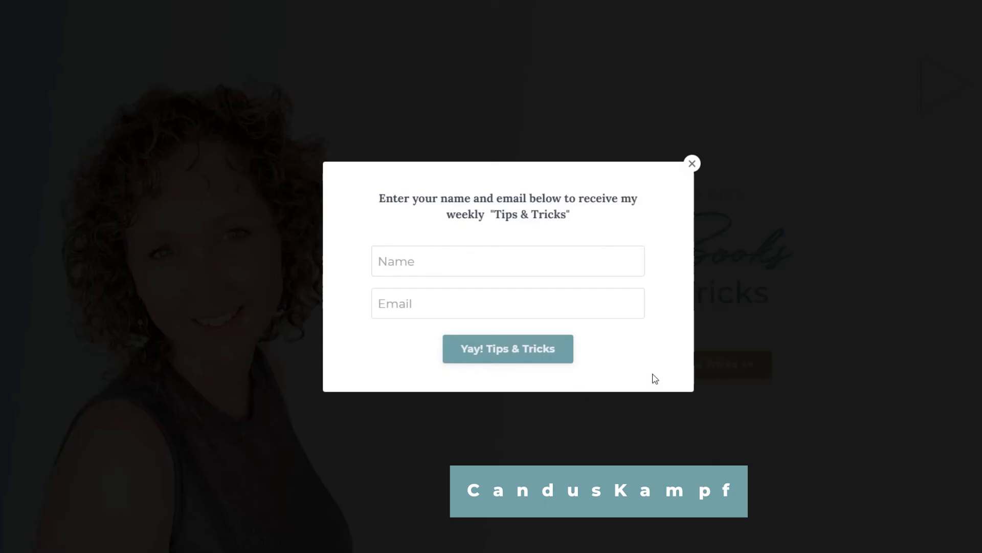
Dismiss the Tips & Tricks sign-up popup on the Candus Kampfer site.
click(691, 164)
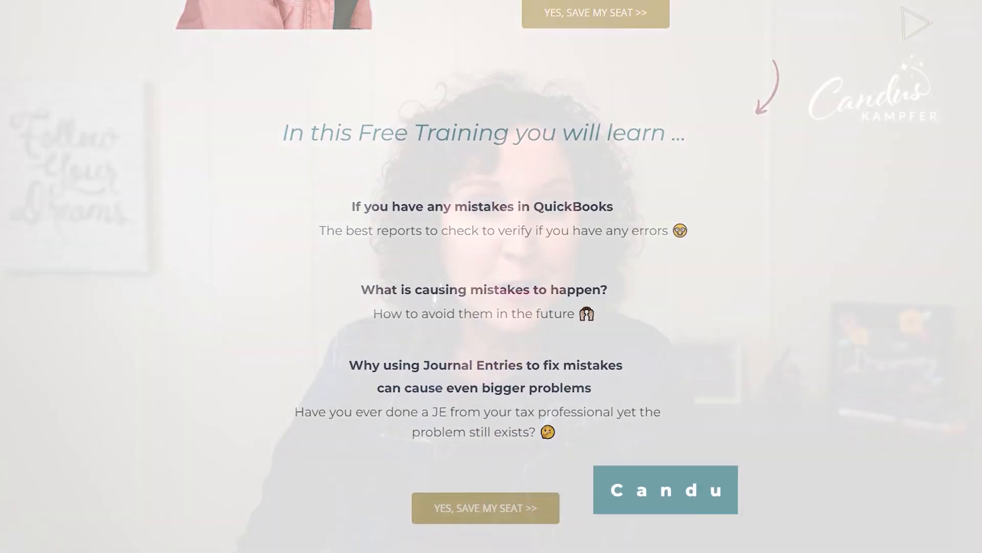